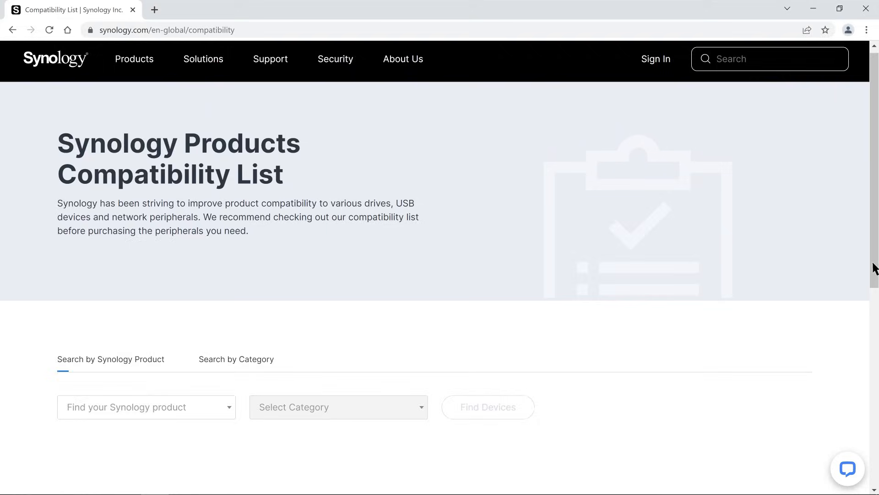
# Step: Check the DS920+ HDD/SSD compatibility list on synology.com, then return to the DSM desktop
pyautogui.click(146, 407)
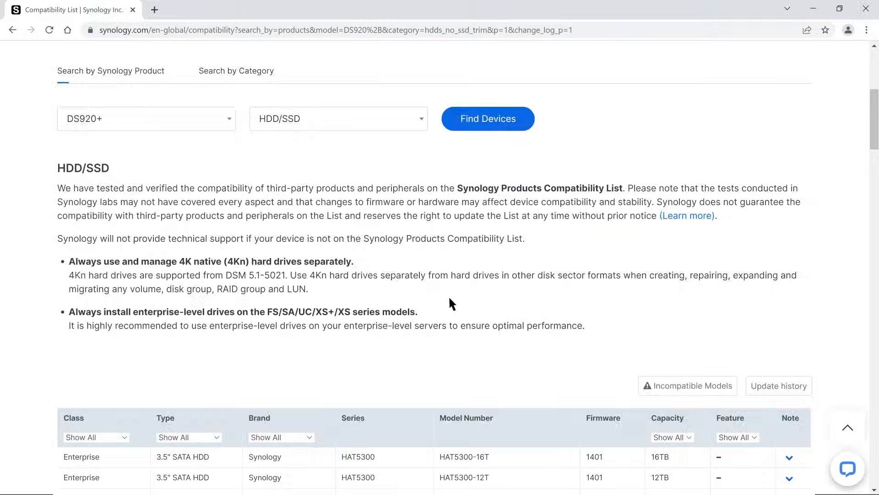
pyautogui.scroll(-3)
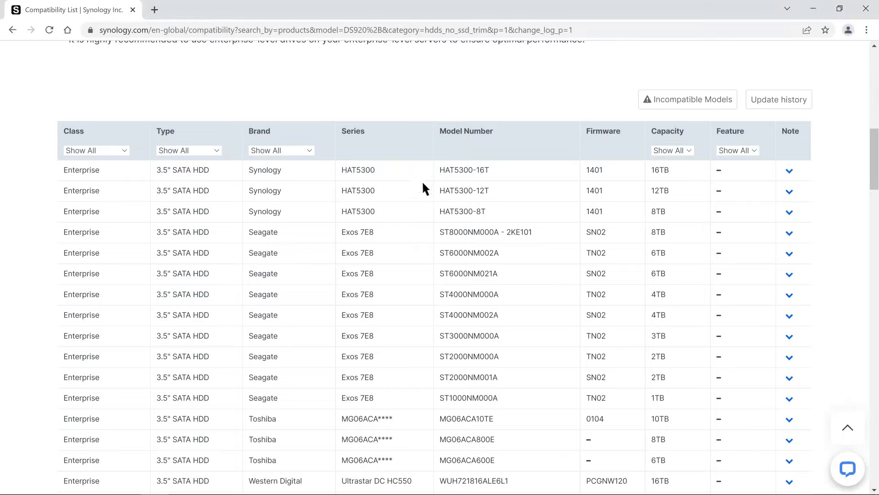
pyautogui.click(788, 170)
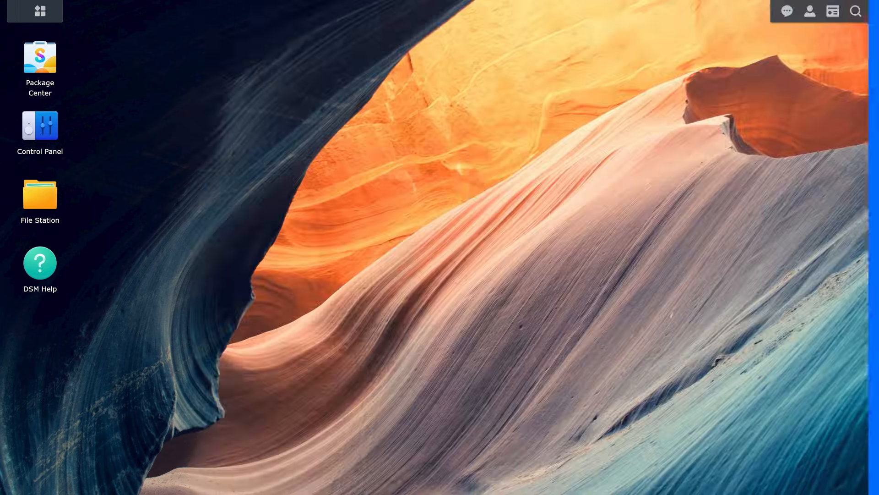
# Step: Check notifications, then launch Storage Manager to see Storage Pool 1 critical with Drive 4 flagged
pyautogui.click(787, 11)
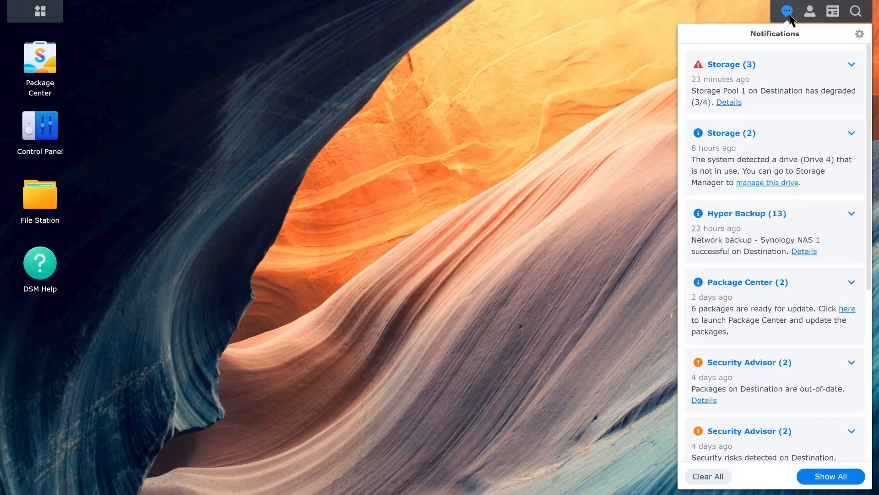
pyautogui.click(39, 11)
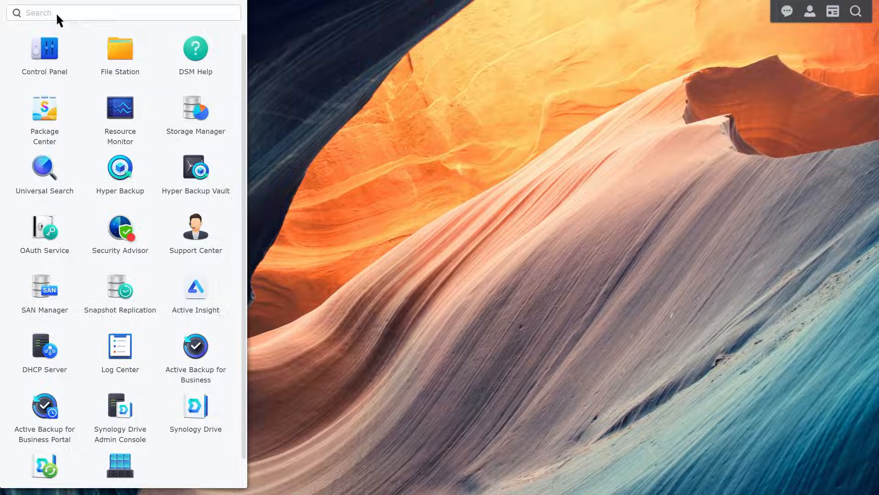
pyautogui.click(195, 107)
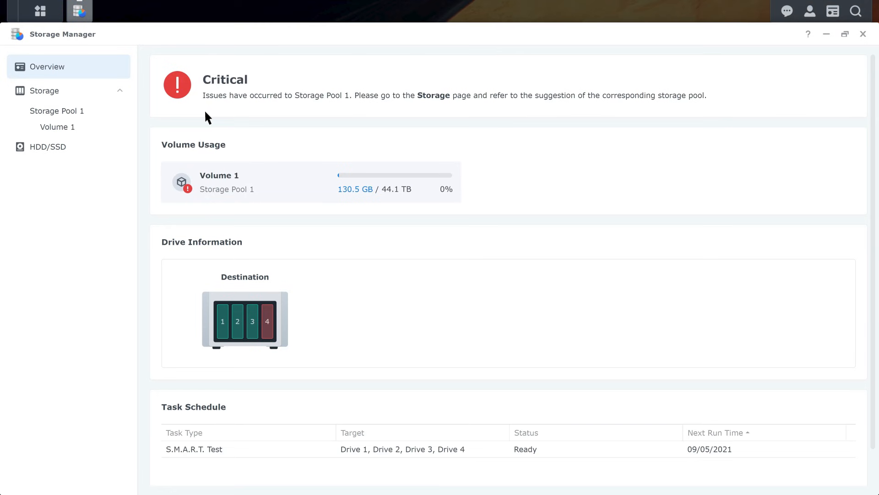
pyautogui.moveTo(312, 345)
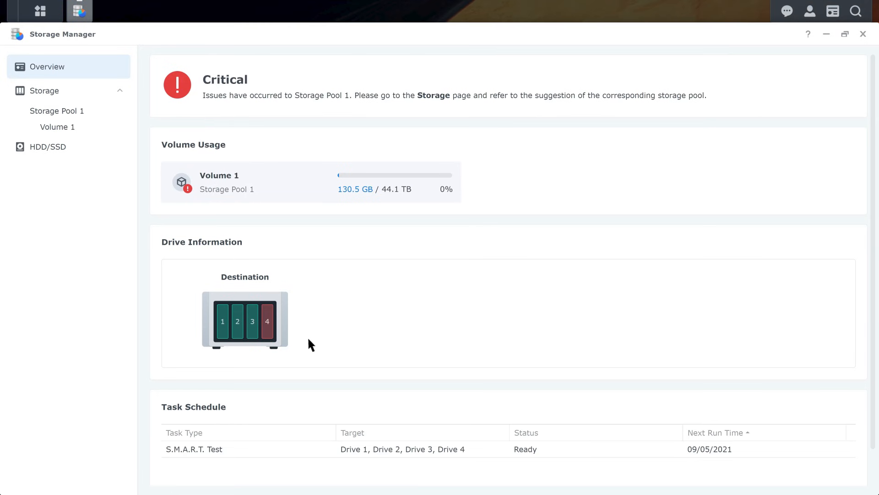
pyautogui.moveTo(314, 349)
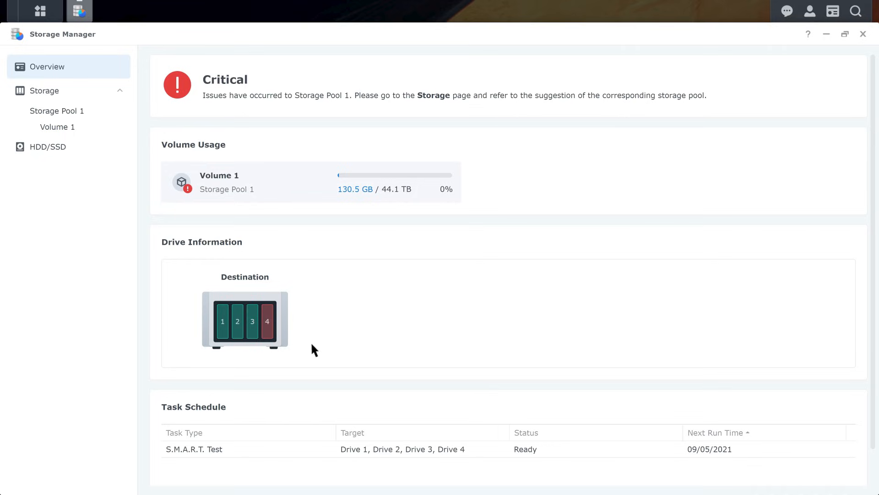
pyautogui.moveTo(156, 207)
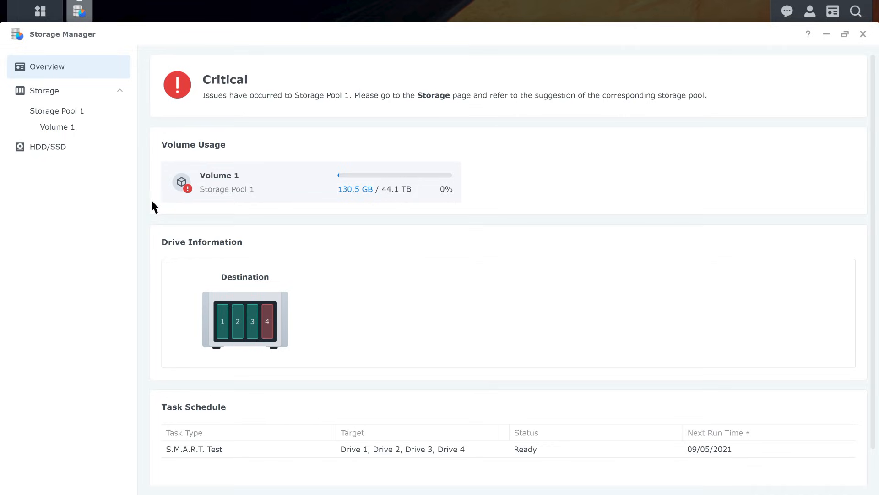
# Step: Review Drive 4's HDD/SSD details (crashed allocation, healthy status), then close Storage Manager
pyautogui.click(48, 147)
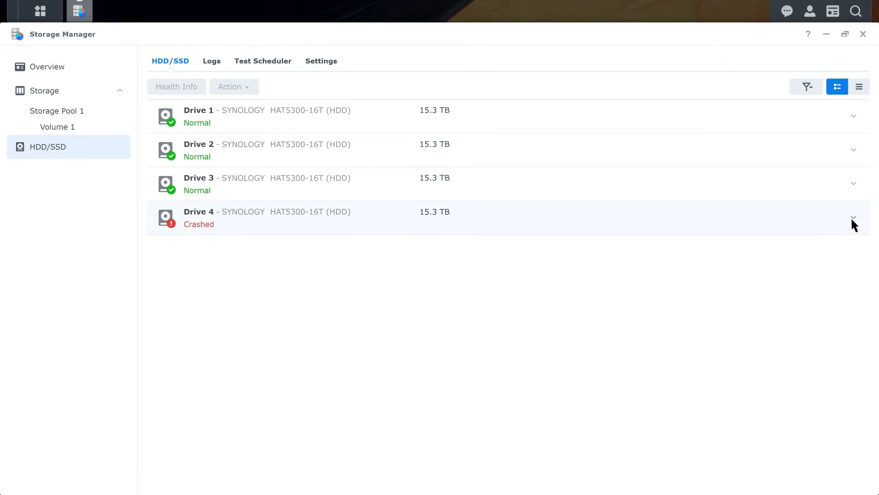
pyautogui.click(853, 217)
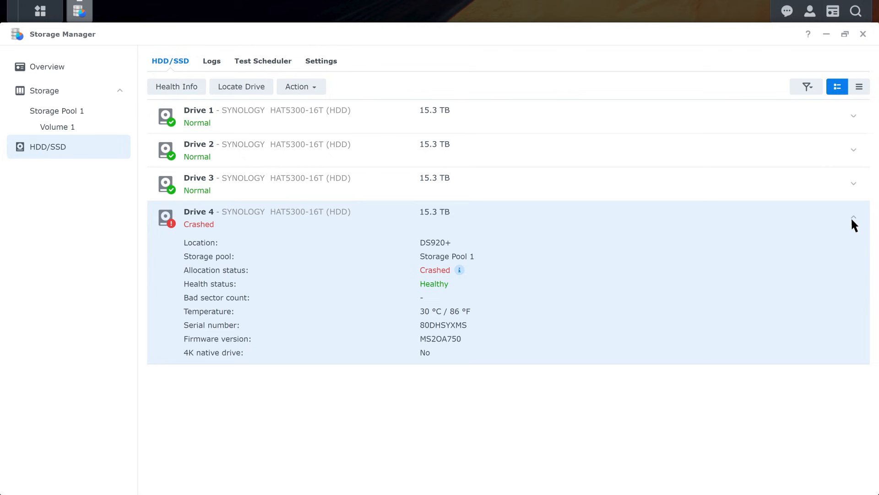
pyautogui.click(459, 270)
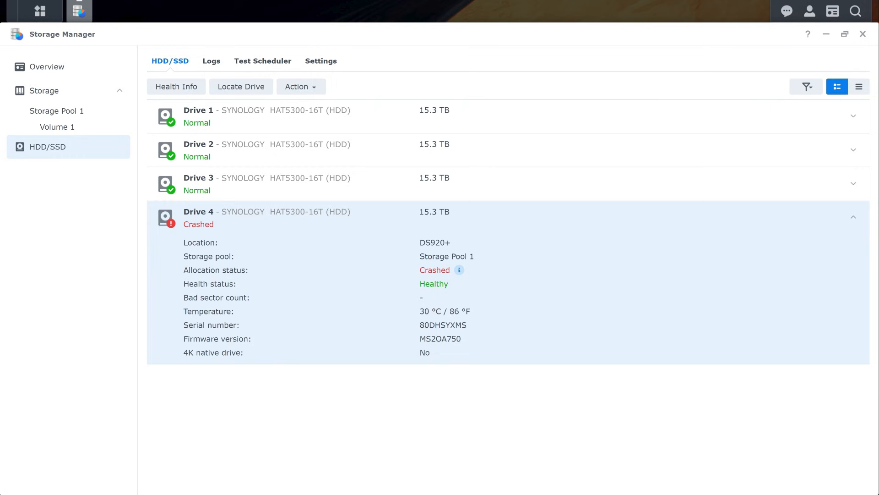
pyautogui.click(864, 34)
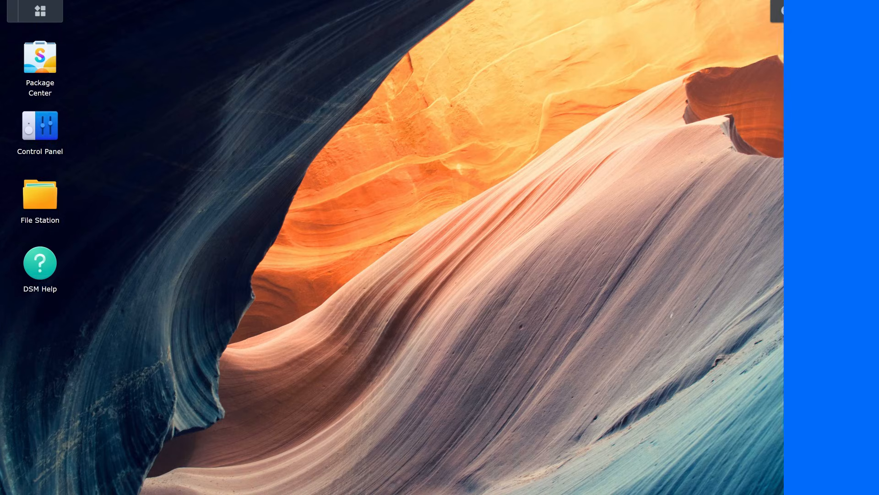
# Step: Relaunch Storage Manager and check Drive 4 under HDD/SSD: healthy and Not Initialized
pyautogui.click(34, 11)
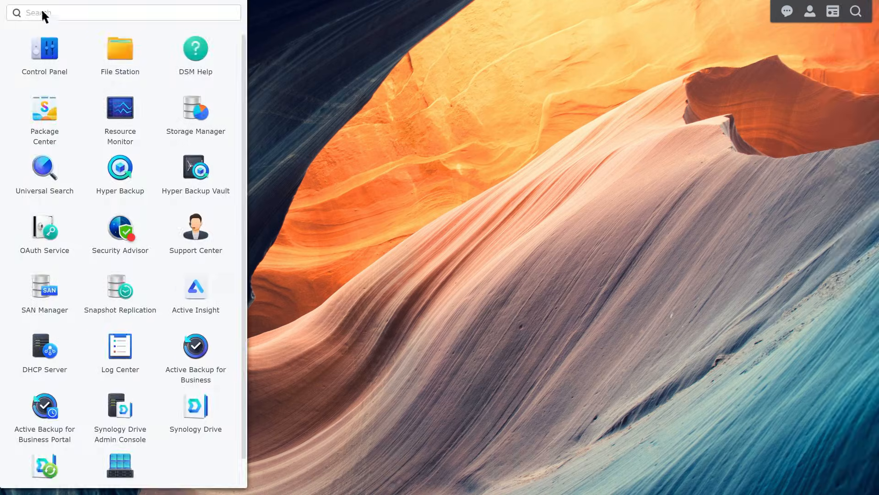
pyautogui.click(195, 107)
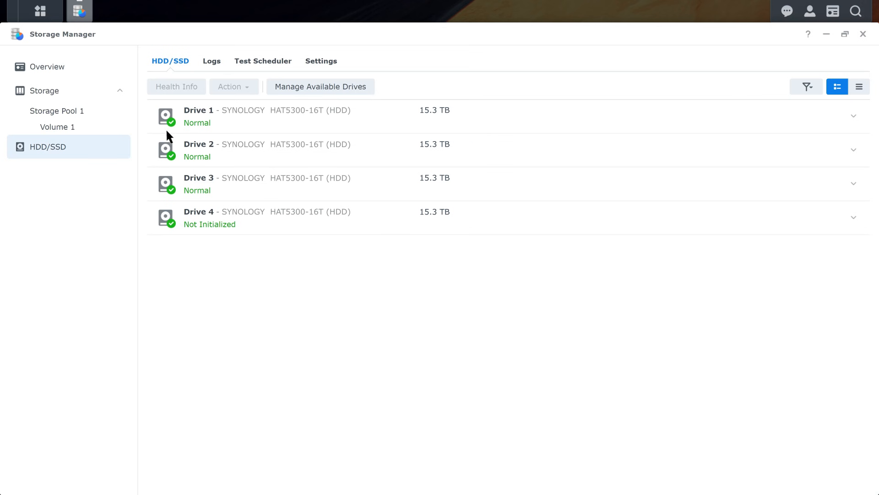
pyautogui.moveTo(165, 228)
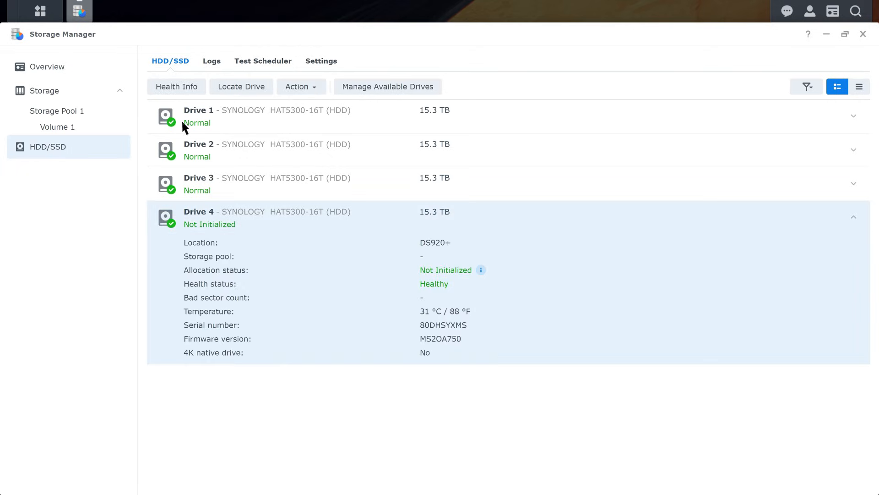
pyautogui.click(176, 87)
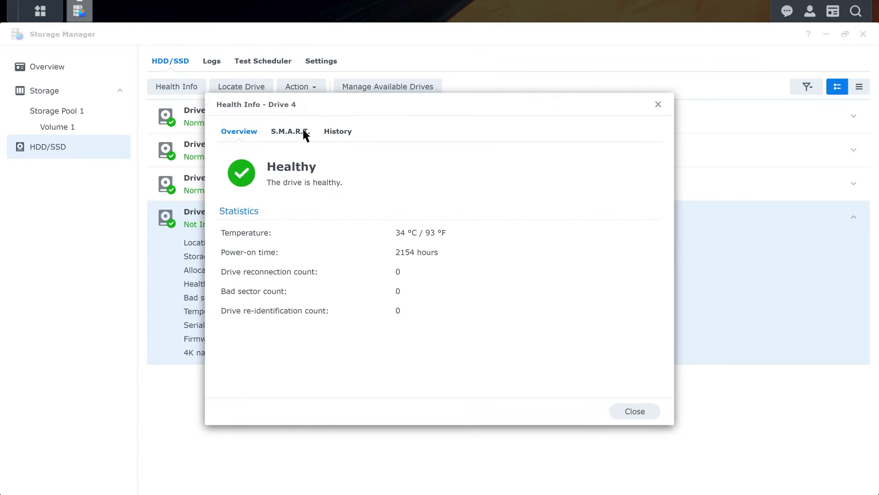
# Step: Run a quick S.M.A.R.T. test on Drive 4 from its Health Info window
pyautogui.click(290, 132)
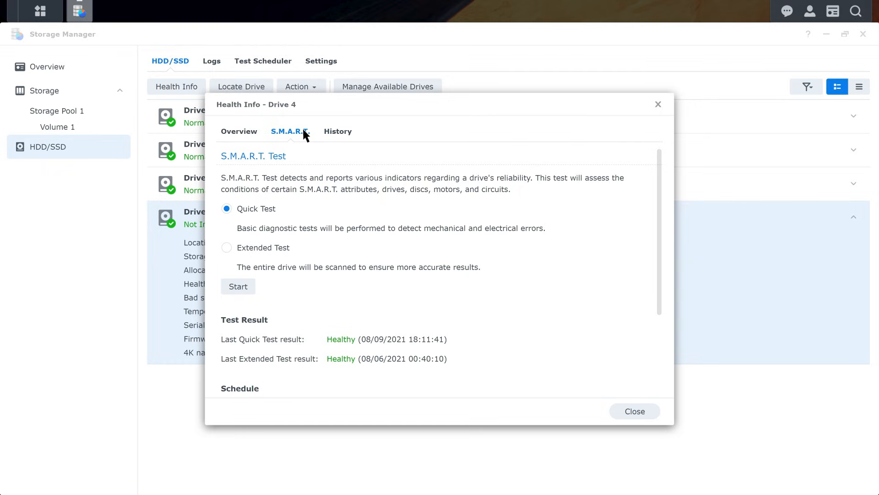
pyautogui.click(238, 287)
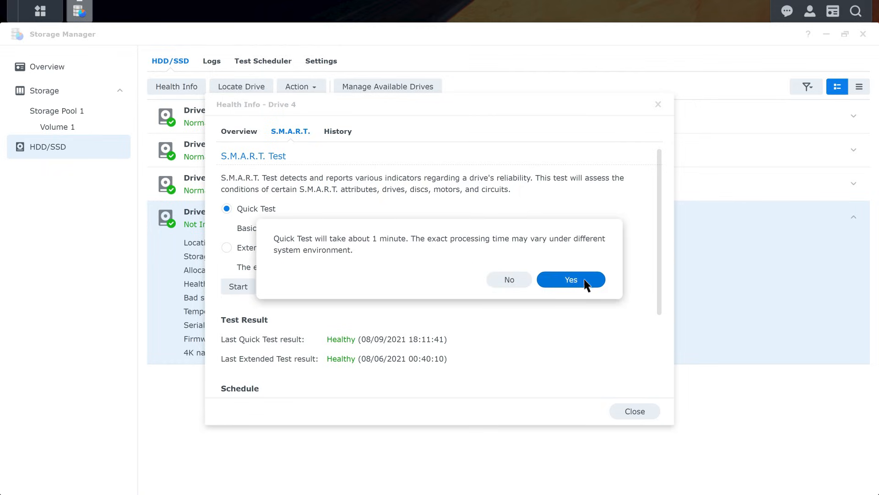
pyautogui.click(570, 279)
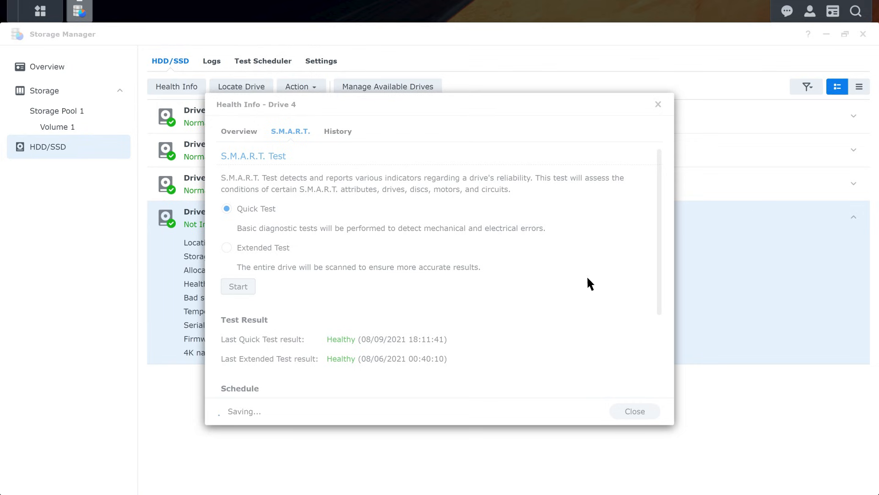
# Step: Start an extended S.M.A.R.T. test on Drive 4 and view degraded Storage Pool 1
pyautogui.click(226, 247)
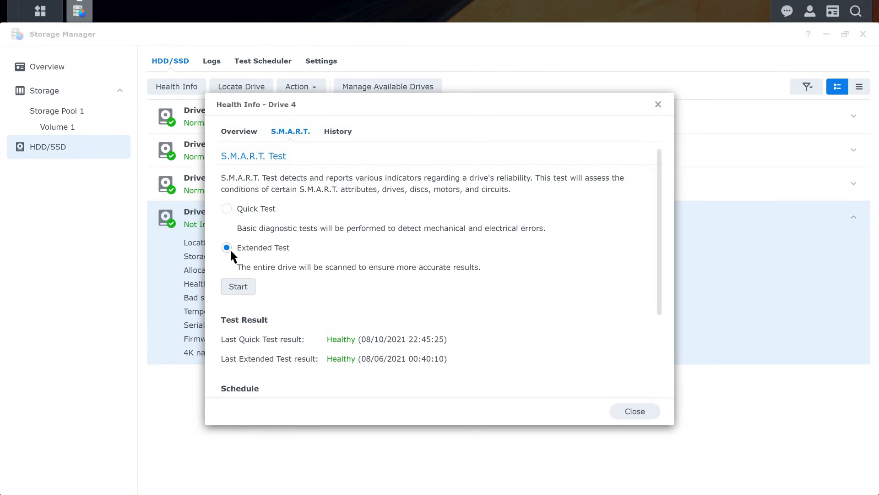
pyautogui.click(237, 287)
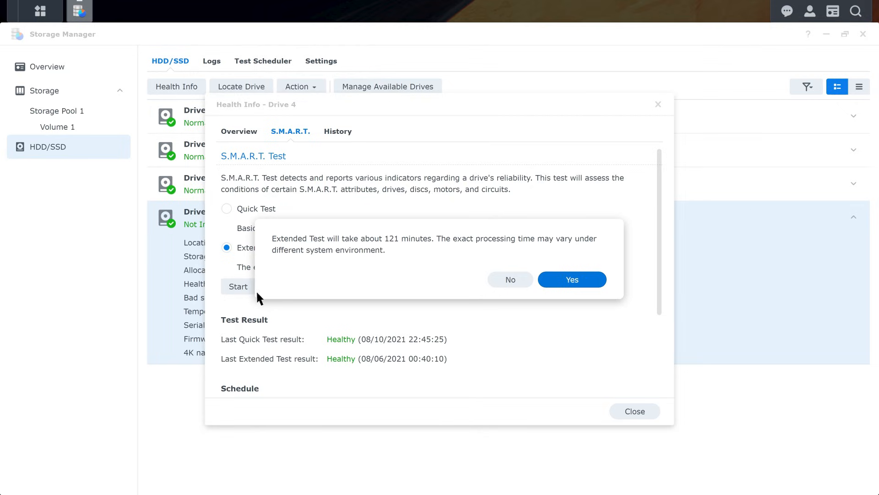
pyautogui.click(571, 280)
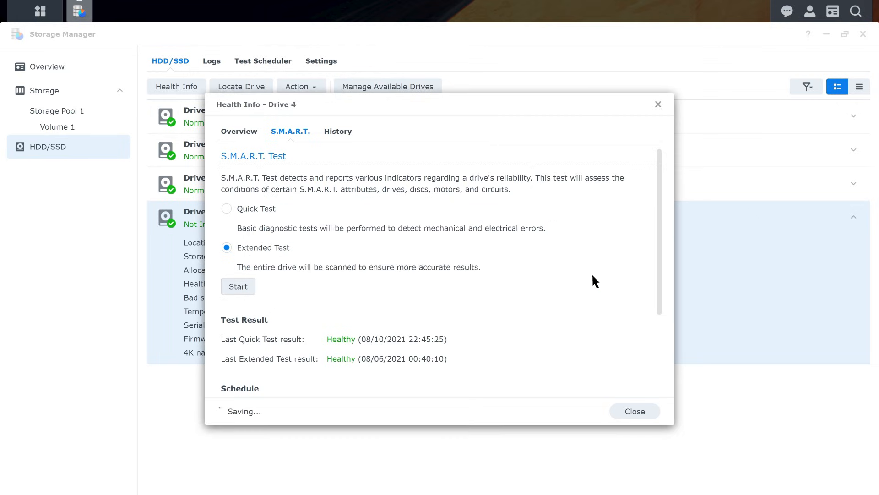
pyautogui.click(238, 287)
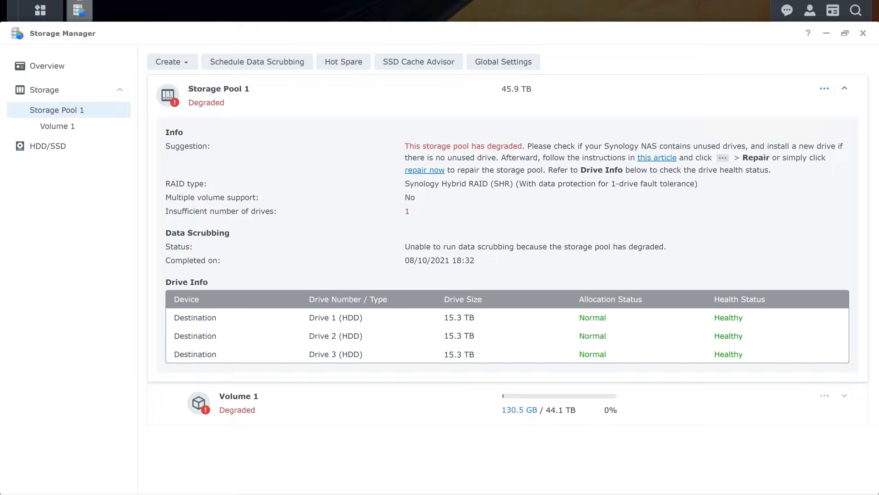
pyautogui.moveTo(828, 129)
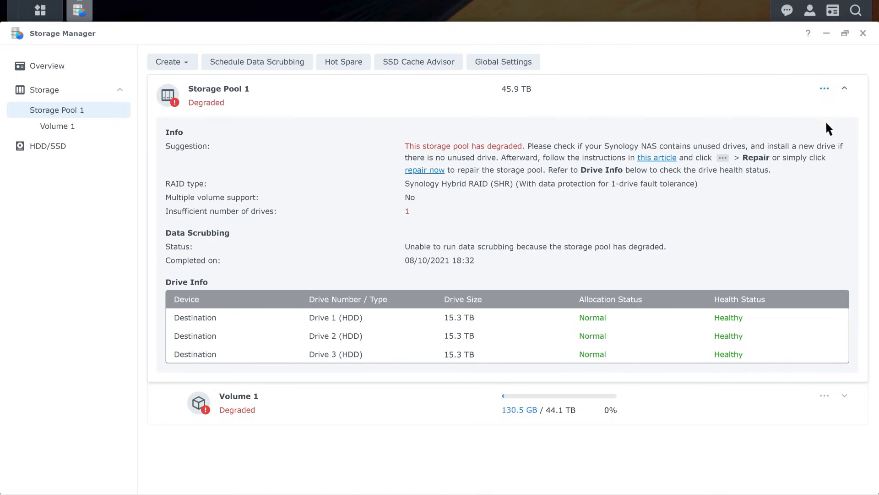
# Step: Repair Storage Pool 1 using Drive 4, accepting the erase warning
pyautogui.click(824, 88)
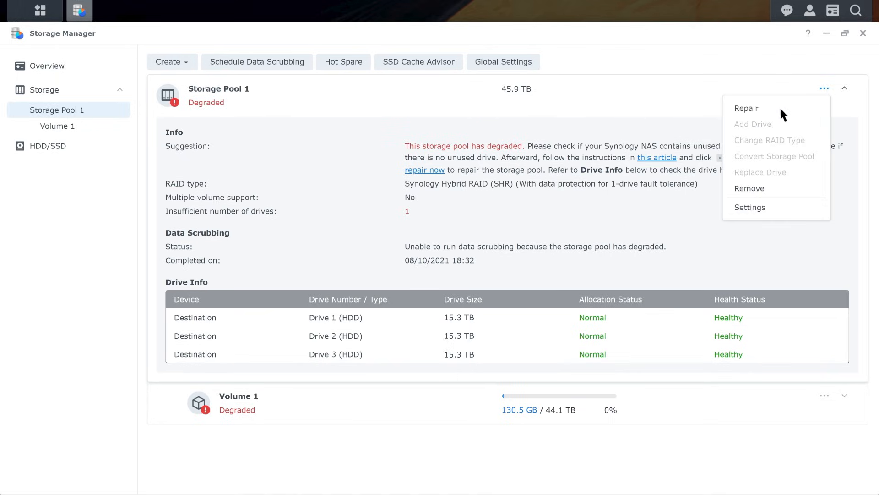
pyautogui.click(746, 108)
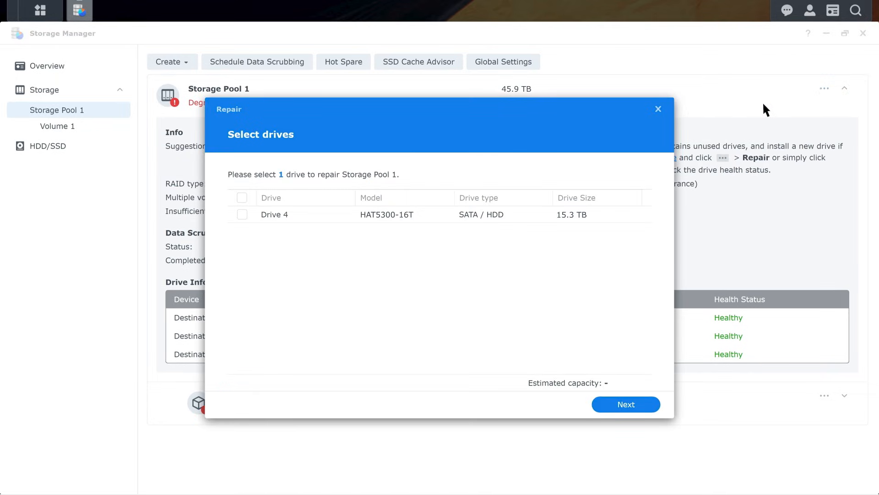
pyautogui.moveTo(661, 145)
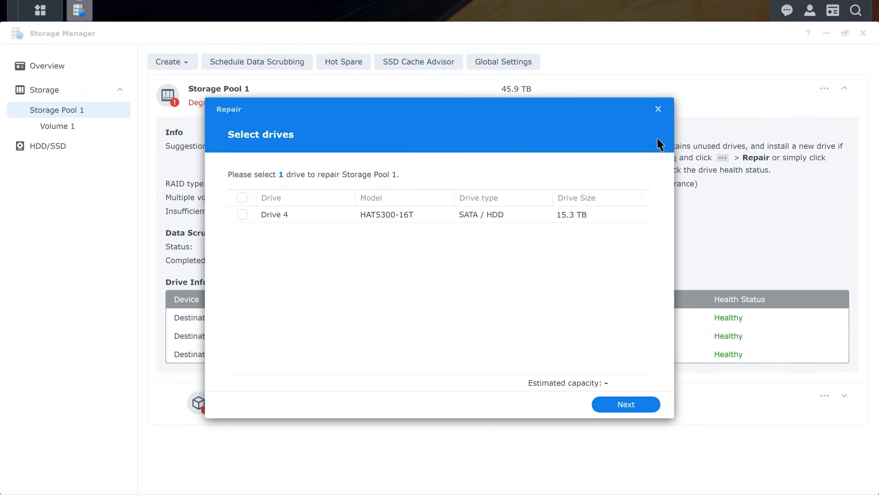
pyautogui.click(242, 214)
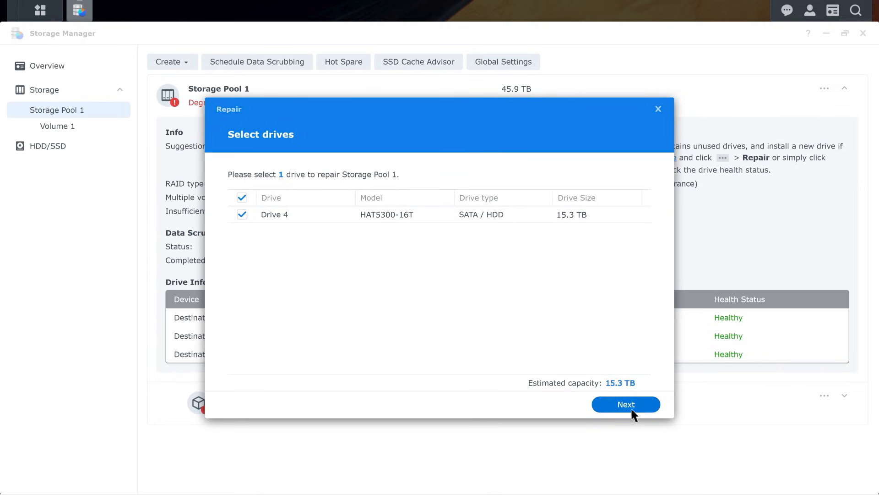
pyautogui.click(625, 404)
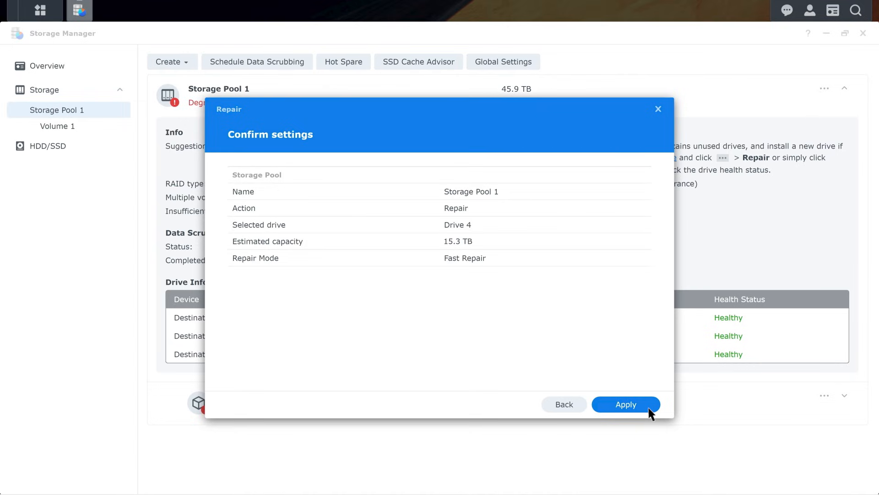
pyautogui.click(625, 405)
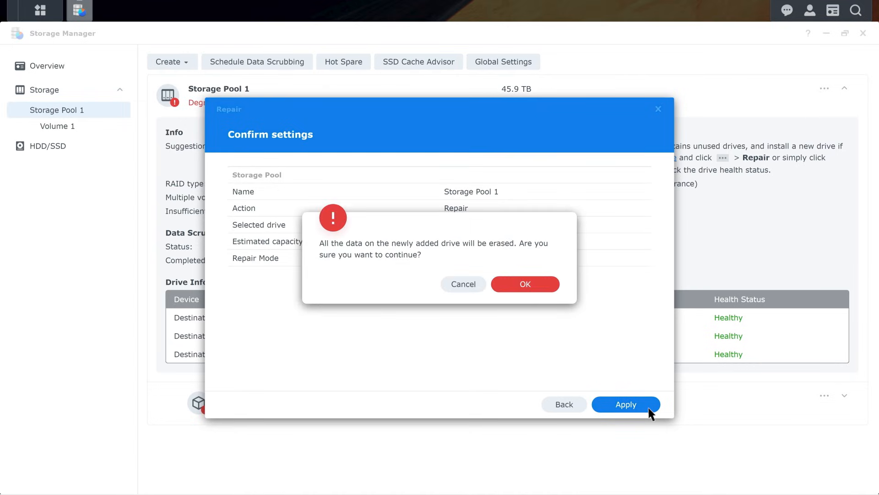
pyautogui.click(524, 284)
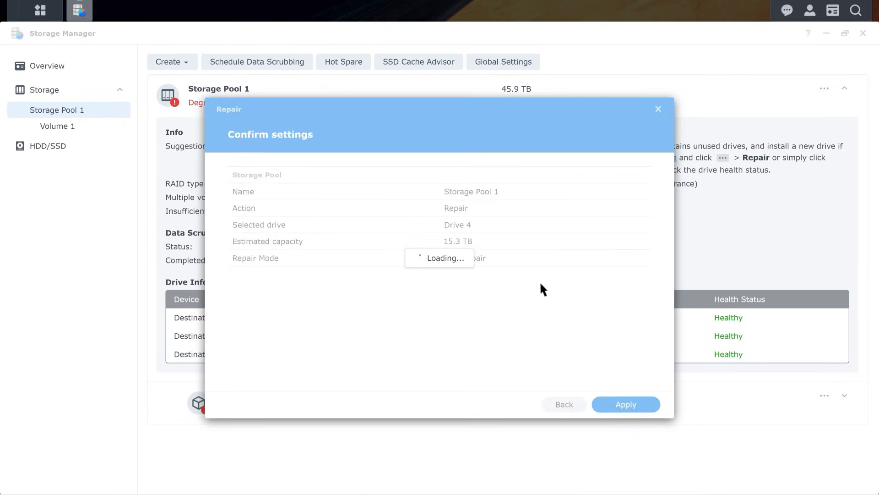
pyautogui.click(625, 404)
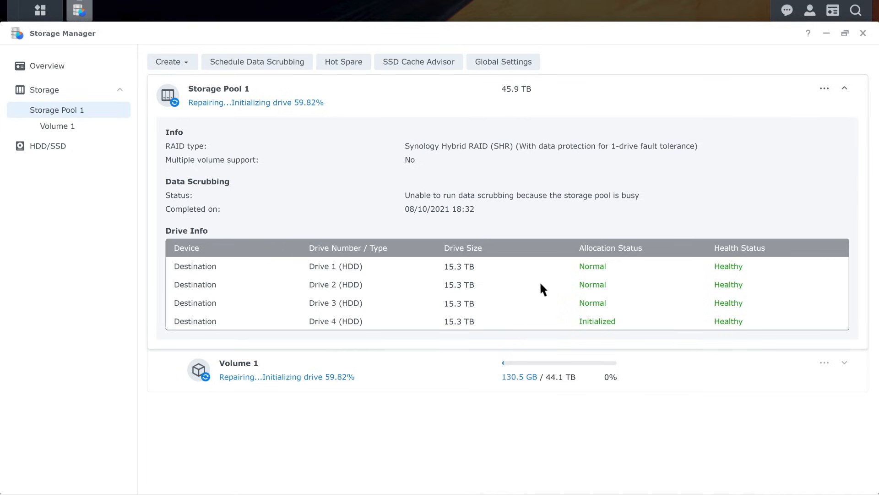